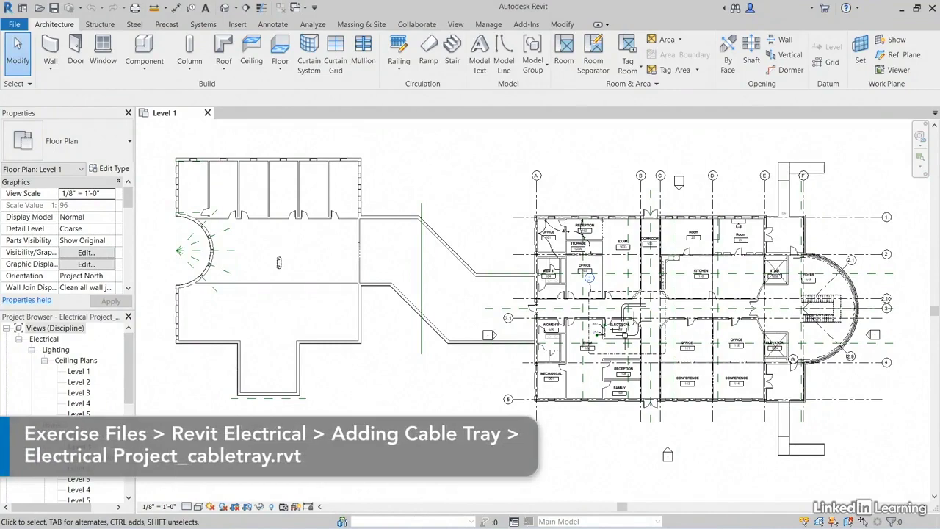
# Step: Rename the Level 1 - Callout 1 power floor plan to ELECTRICAL ROOM
pyautogui.scroll(-3)
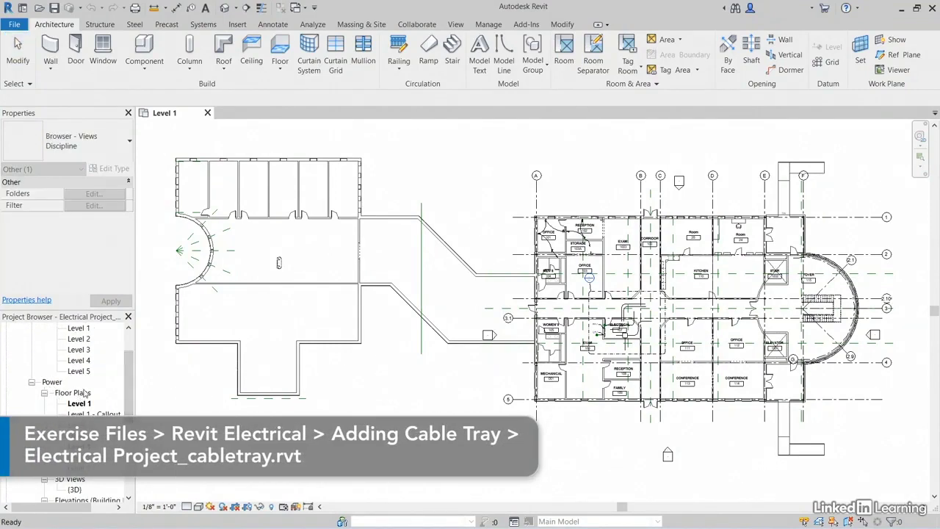
pyautogui.click(94, 414)
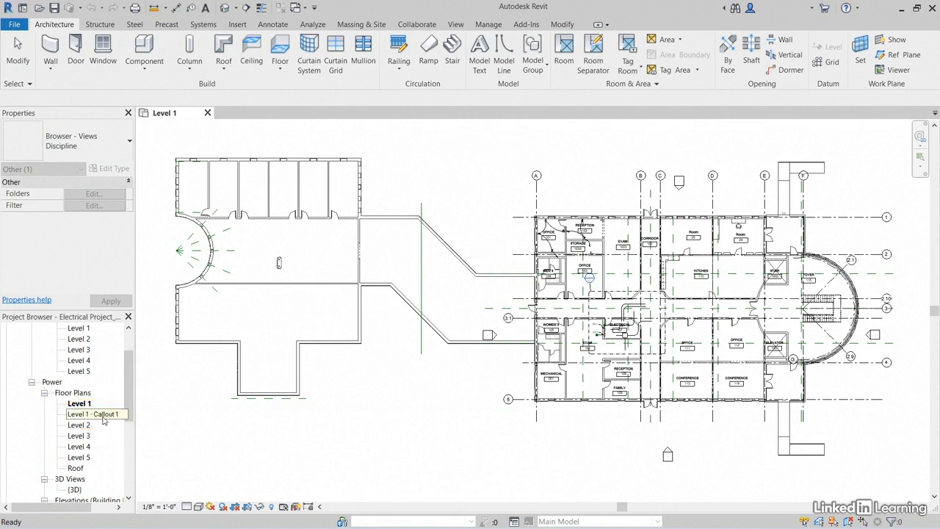
pyautogui.click(94, 414)
pyautogui.write('ELECTRICAL ROOM')
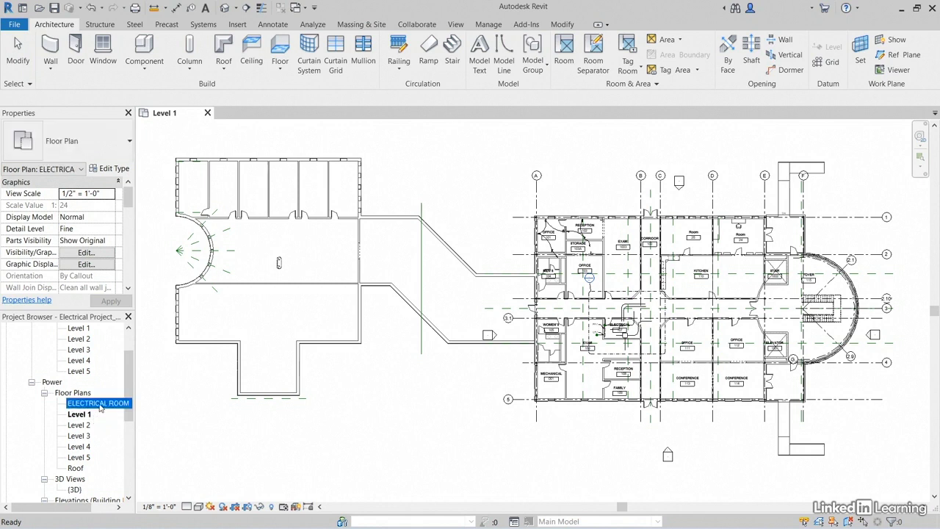
# Step: Open the ELECTRICAL ROOM view in Hidden Line style and select the upper horizontal conduit
pyautogui.doubleClick(98, 403)
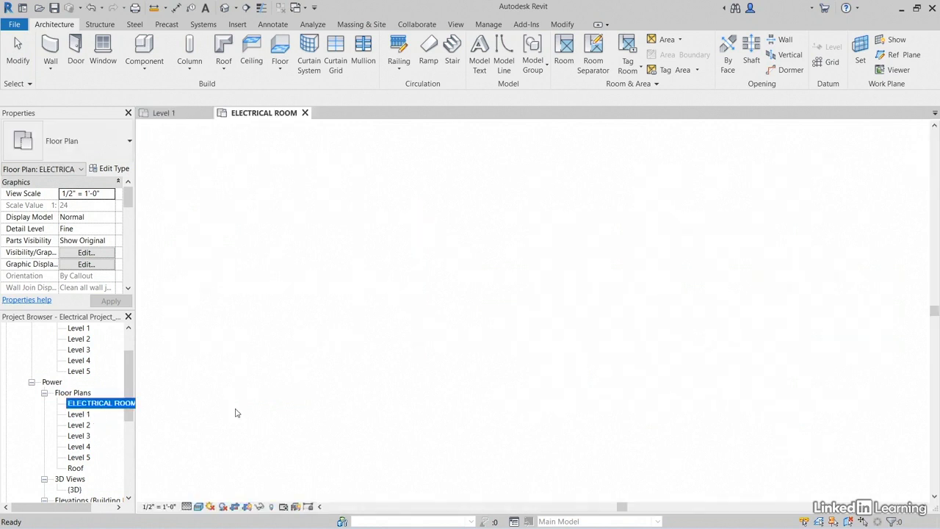
pyautogui.click(200, 506)
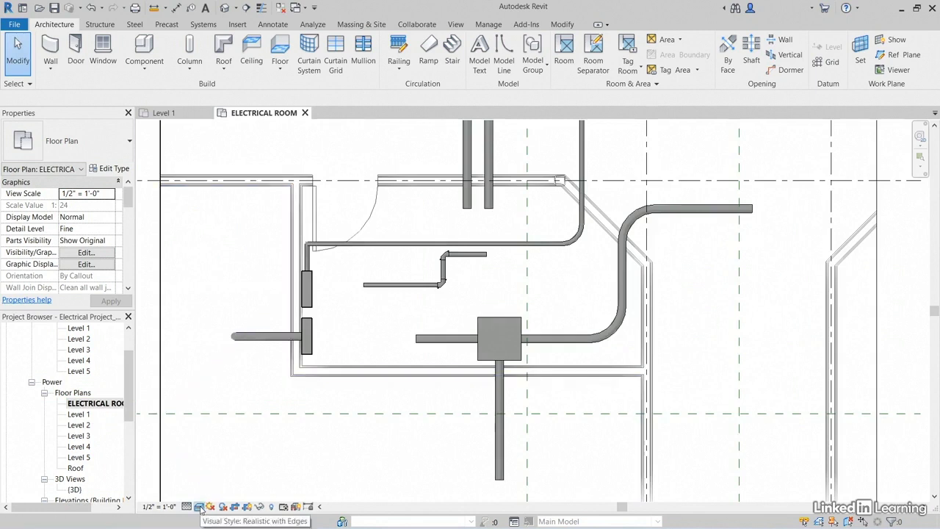
pyautogui.click(199, 506)
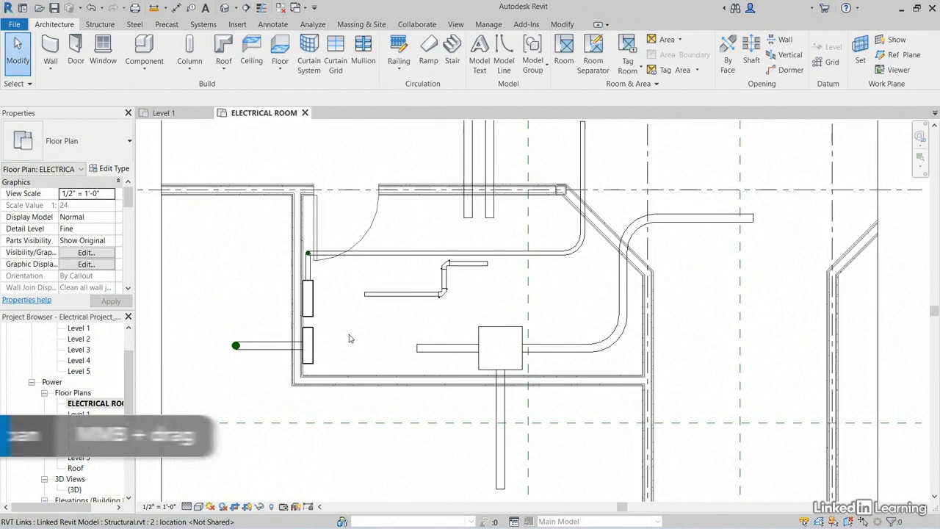
pyautogui.click(404, 294)
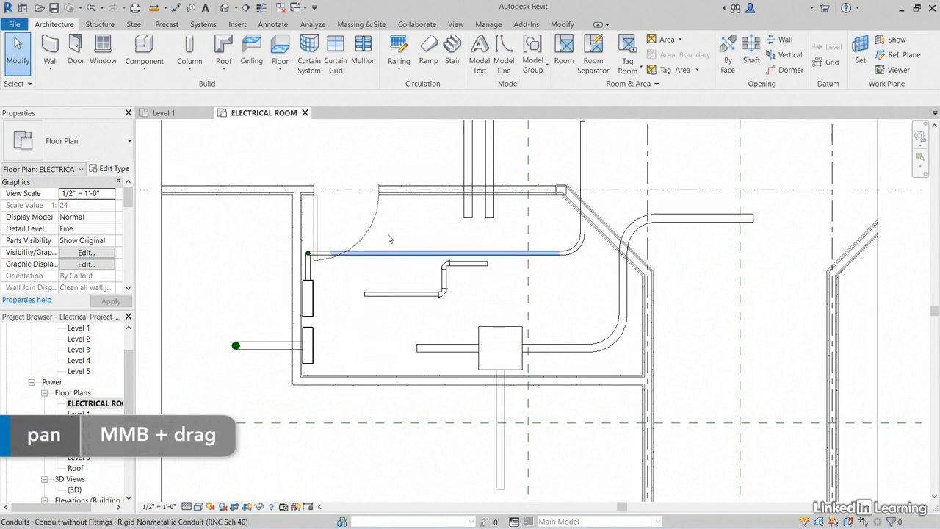
pyautogui.moveTo(389, 258)
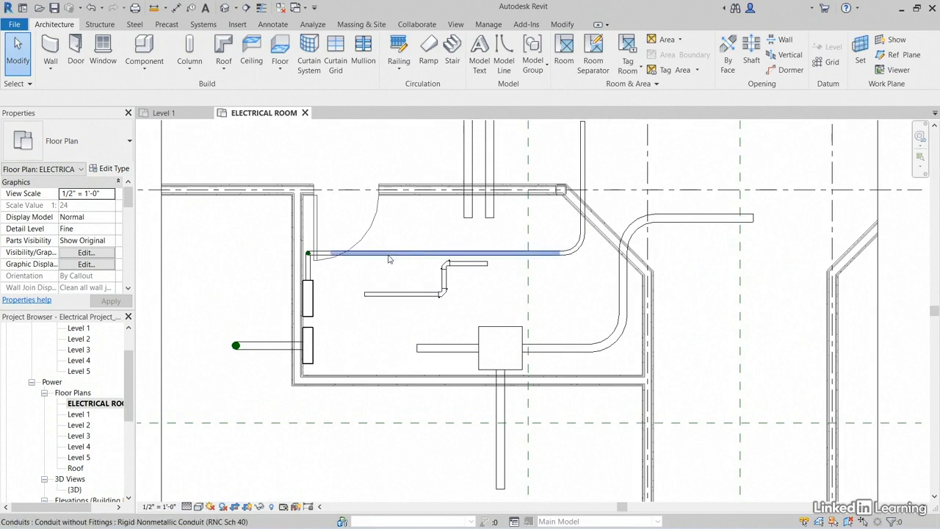
pyautogui.click(445, 254)
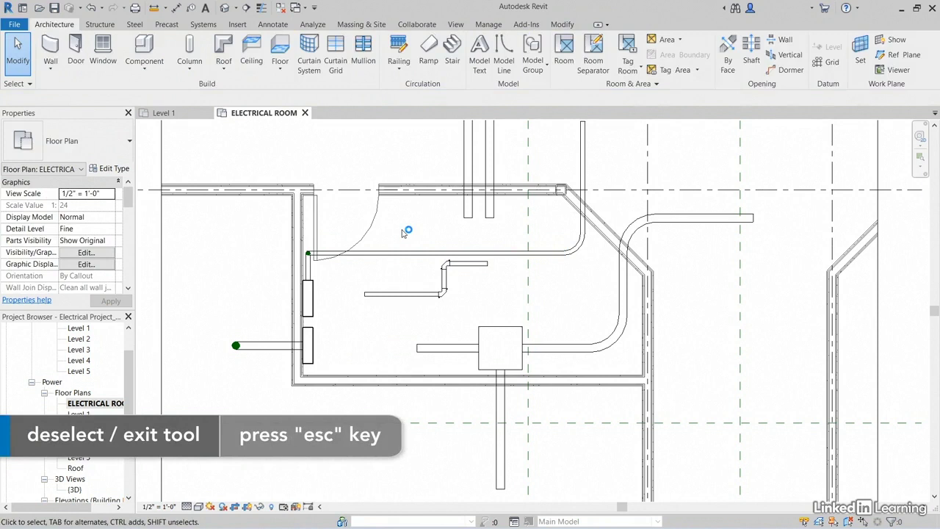
pyautogui.moveTo(403, 234)
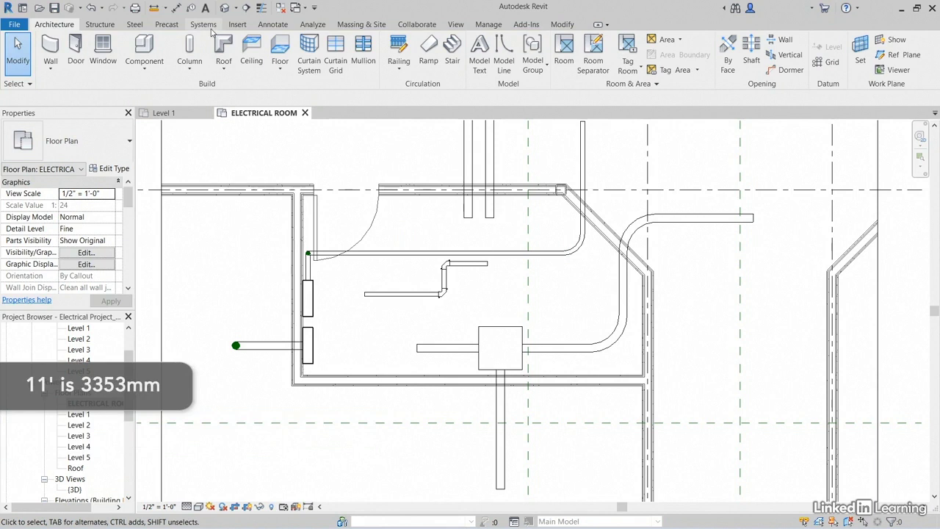
# Step: Start a cable tray from the Systems tab using the Ladder Cable Tray type
pyautogui.click(204, 24)
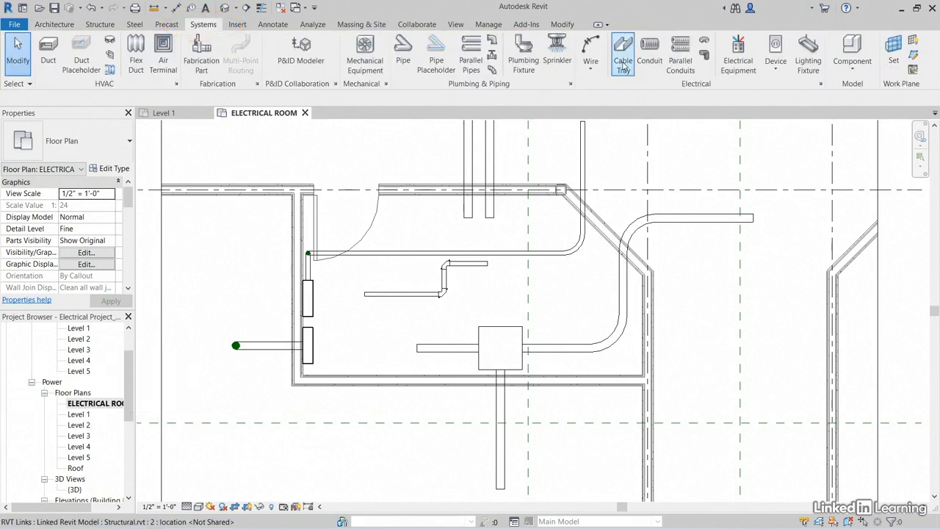
pyautogui.click(623, 55)
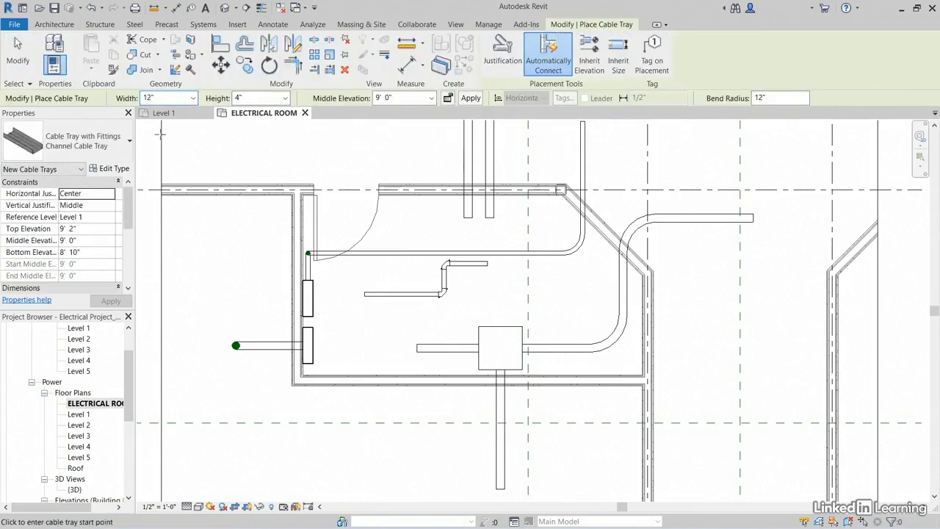
pyautogui.moveTo(81, 145)
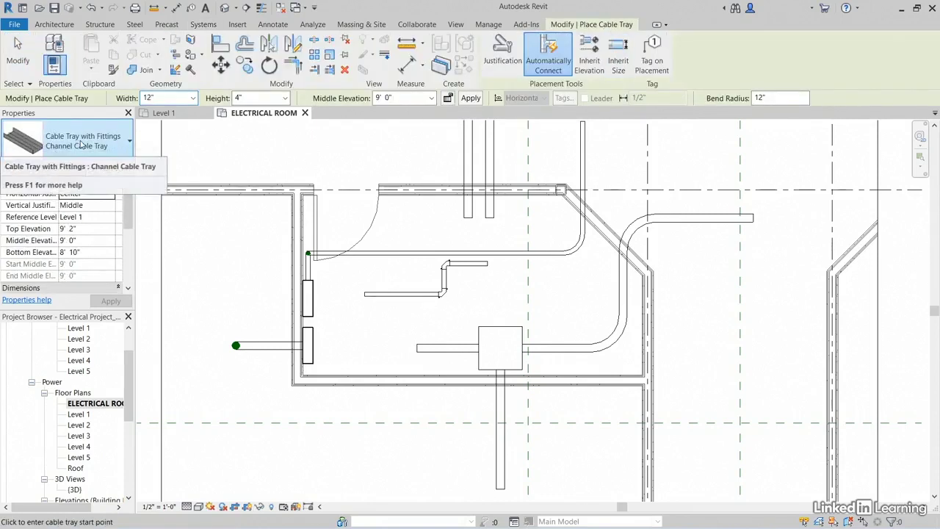
pyautogui.click(130, 141)
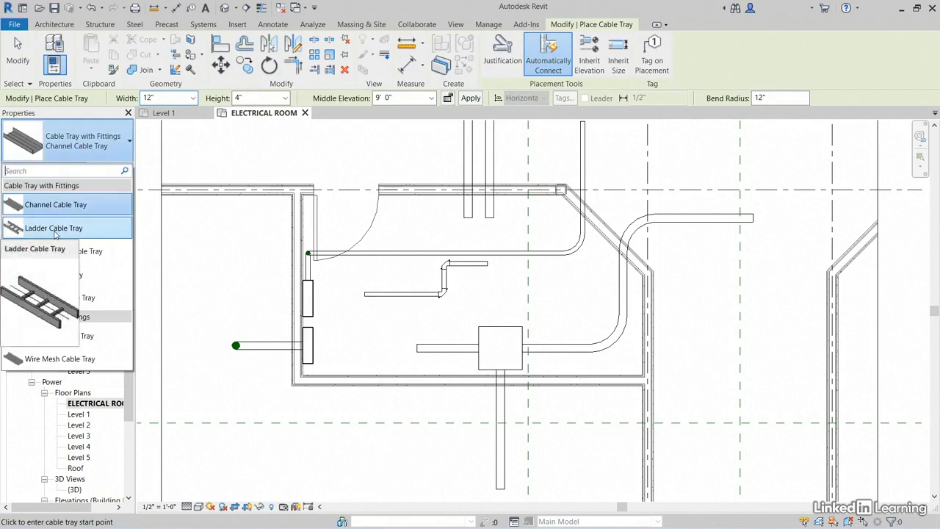
pyautogui.click(53, 228)
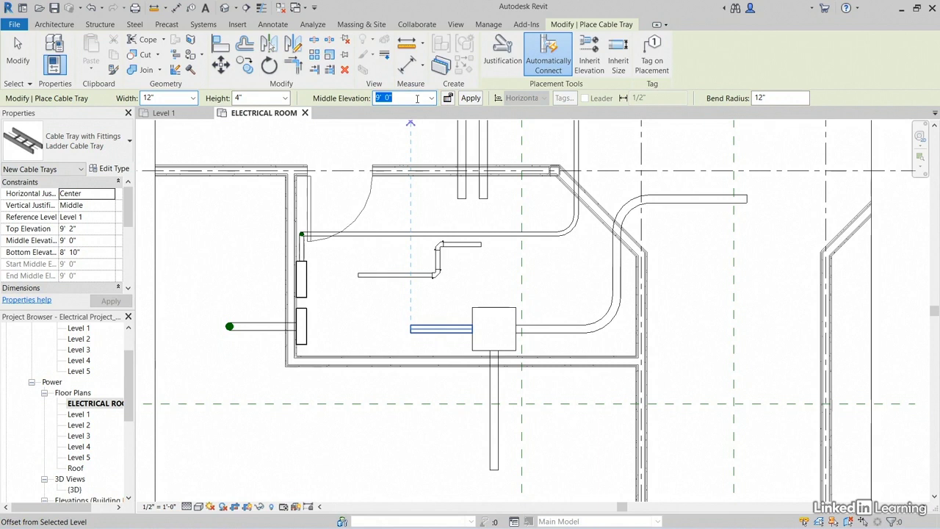
# Step: Draw the ladder tray run at 11' 0" rising to 12' 0", then right-click its top segment
pyautogui.write('11\' 0"')
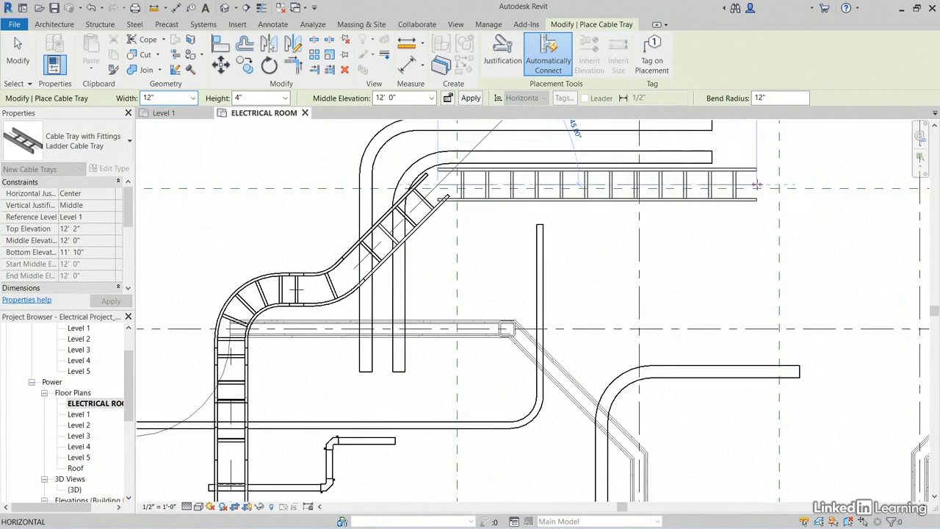
pyautogui.click(203, 24)
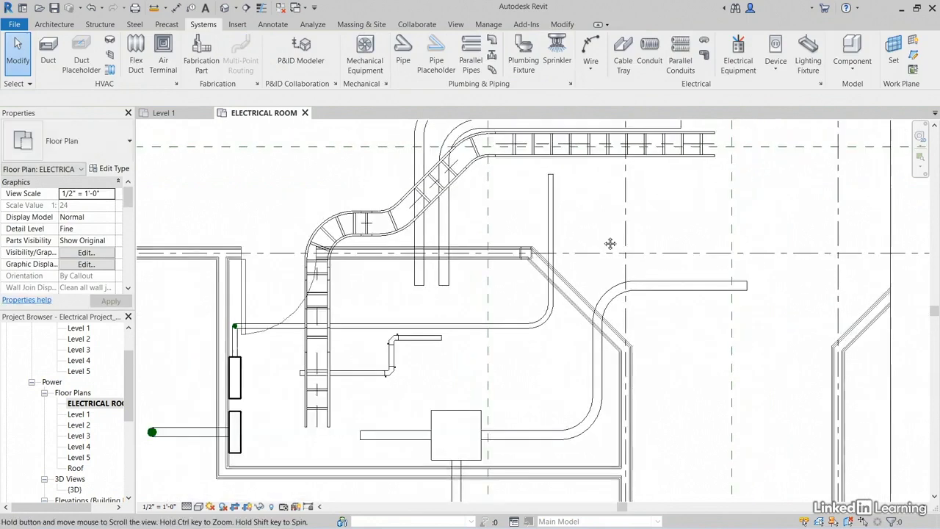
pyautogui.click(595, 153)
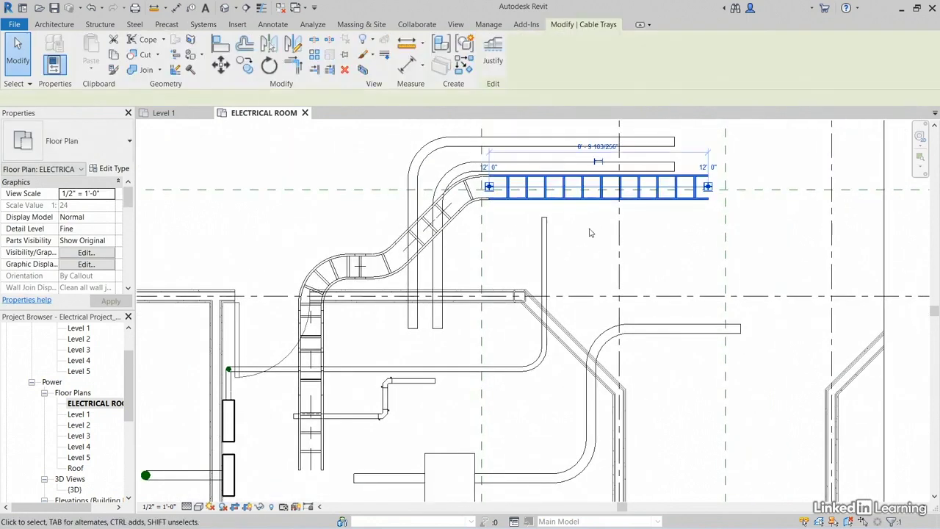
pyautogui.rightClick(588, 204)
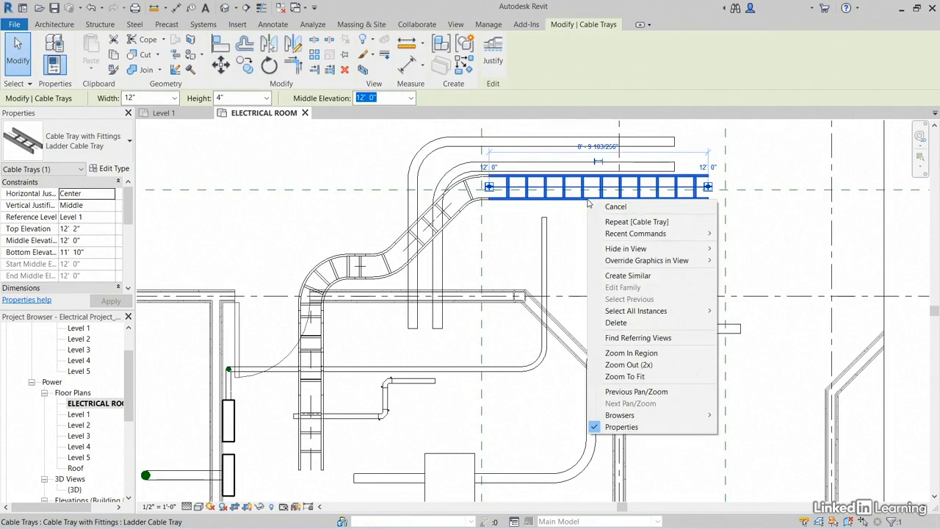